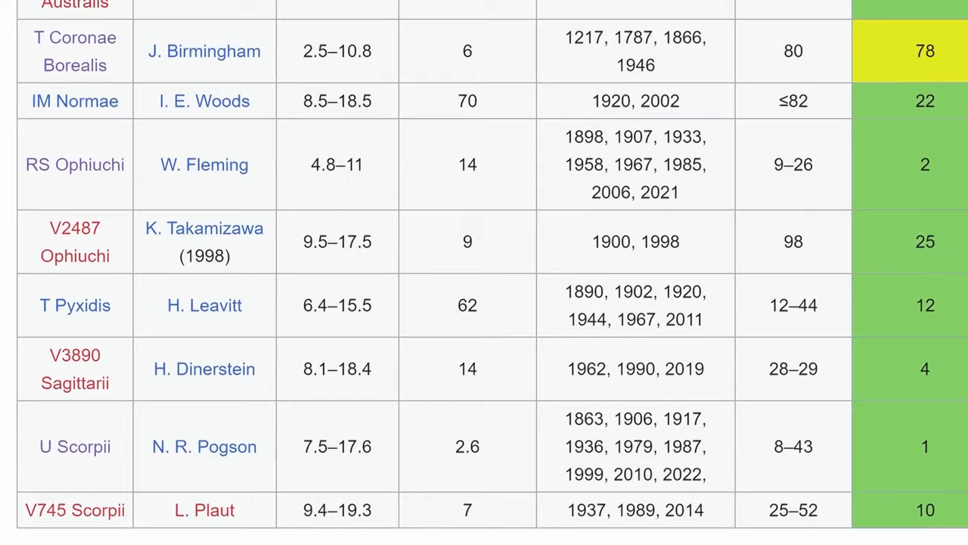
Open the RS Ophiuchi article from the recurrent novae table
click(75, 164)
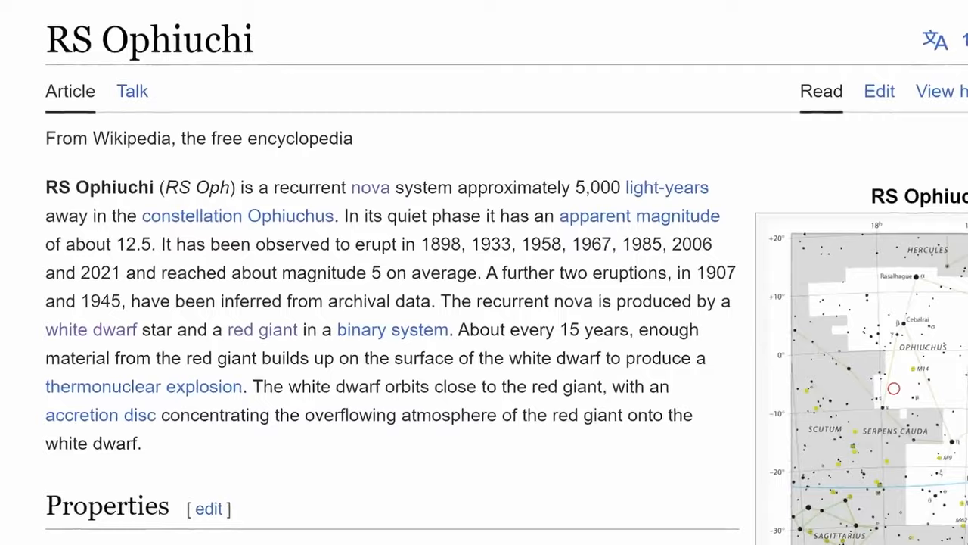